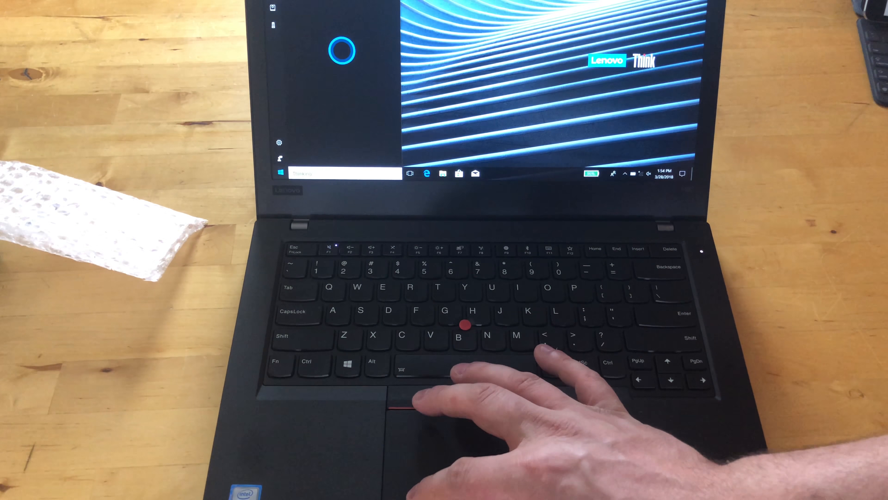
click(280, 172)
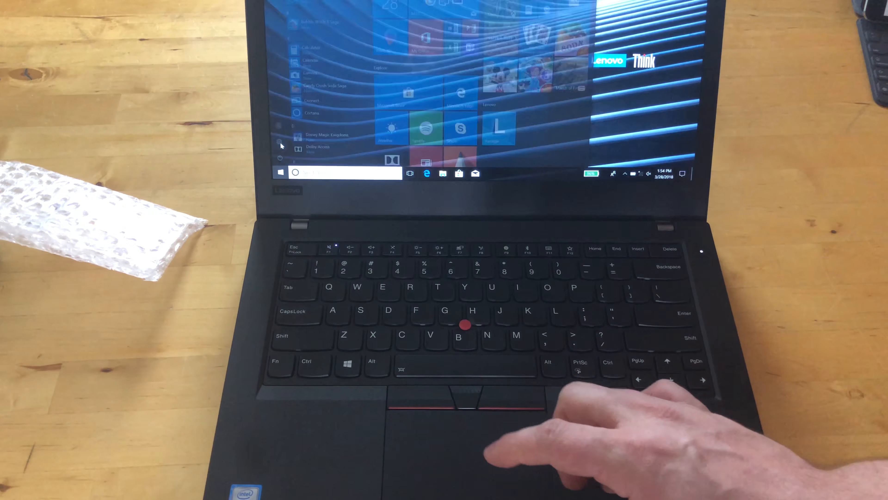
click(491, 174)
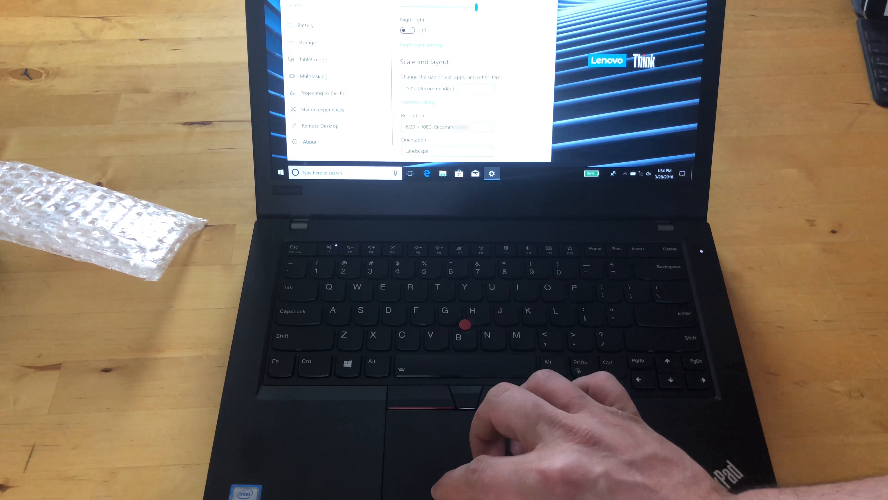
click(310, 141)
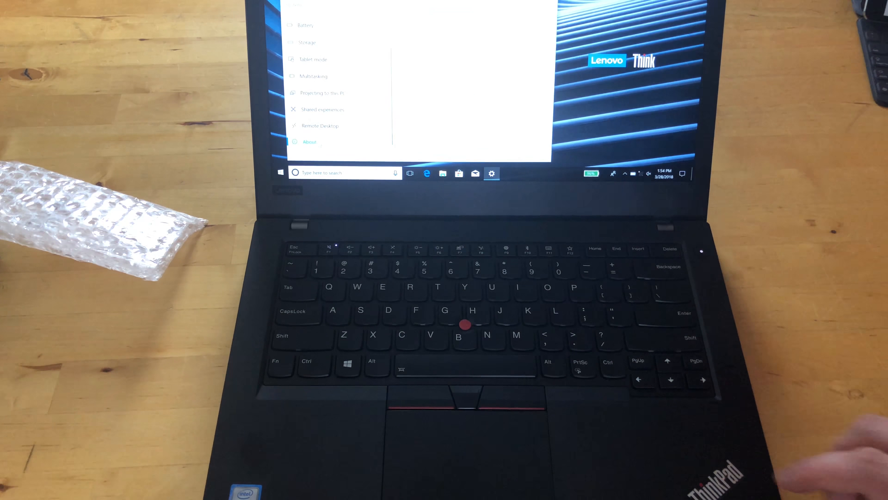